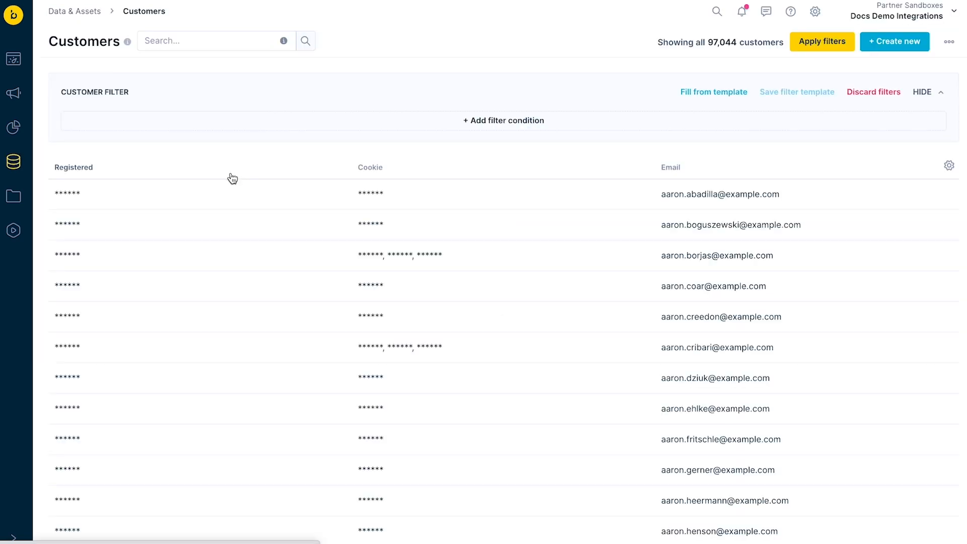
View the first customer's profile showing registered and klaviyo_id identifiers.
{"action": "left_click", "coordinate": [73, 192]}
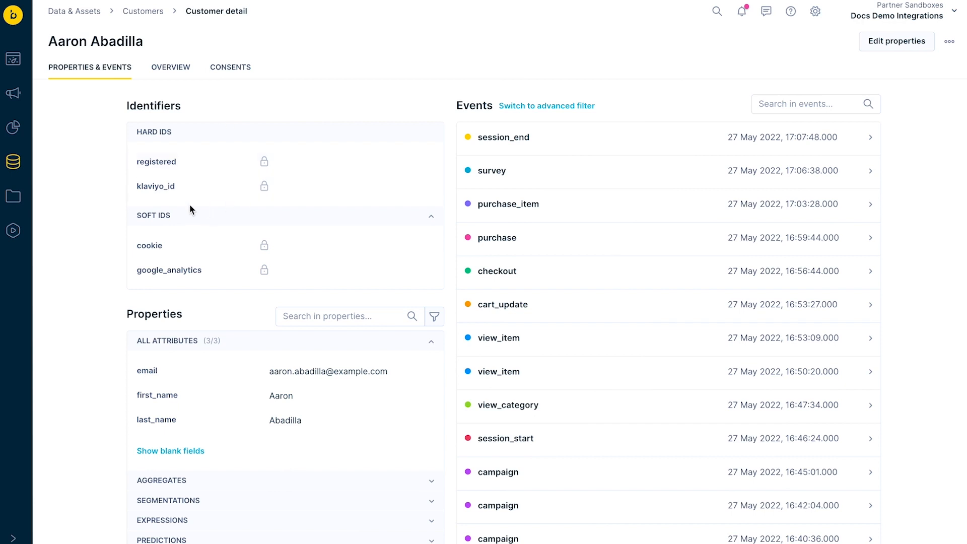
{"action": "left_click", "coordinate": [12, 159]}
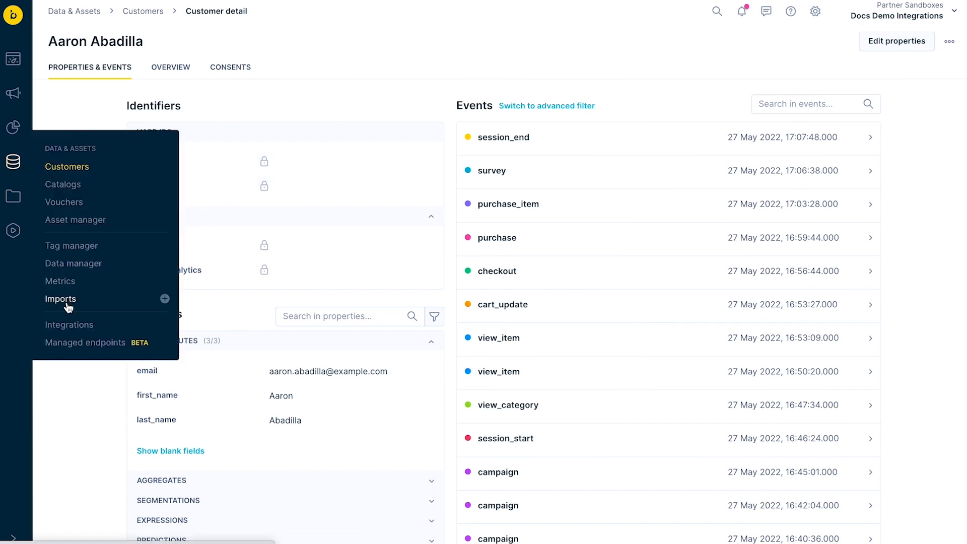
Add a new Klaviyo integration from the Data & Assets integrations catalogue.
{"action": "left_click", "coordinate": [69, 324]}
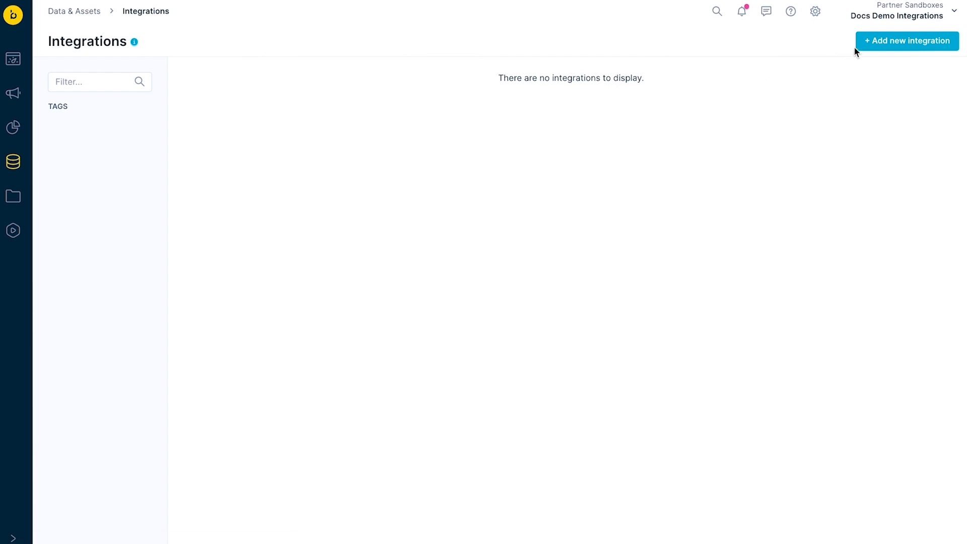
{"action": "left_click", "coordinate": [907, 40]}
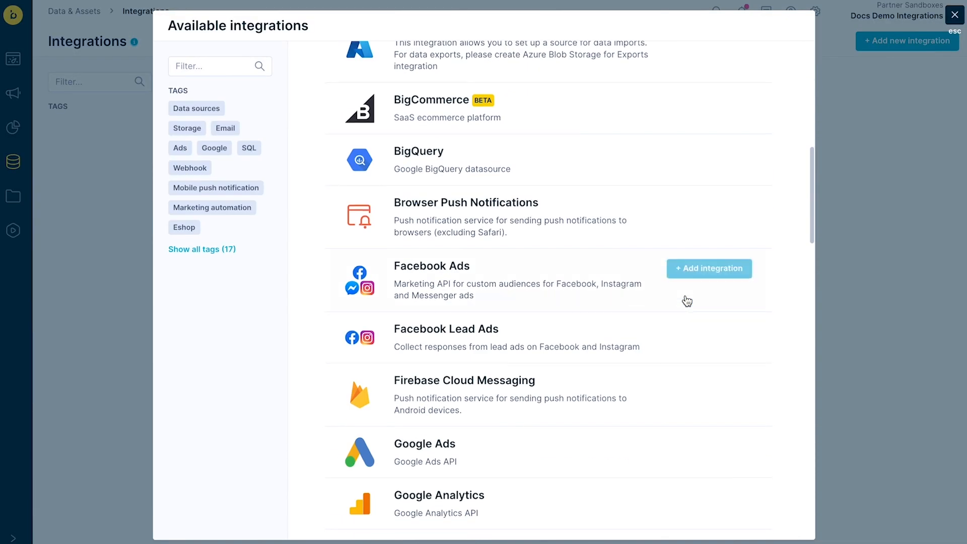
{"action": "scroll", "scroll_direction": "down", "scroll_amount": 3}
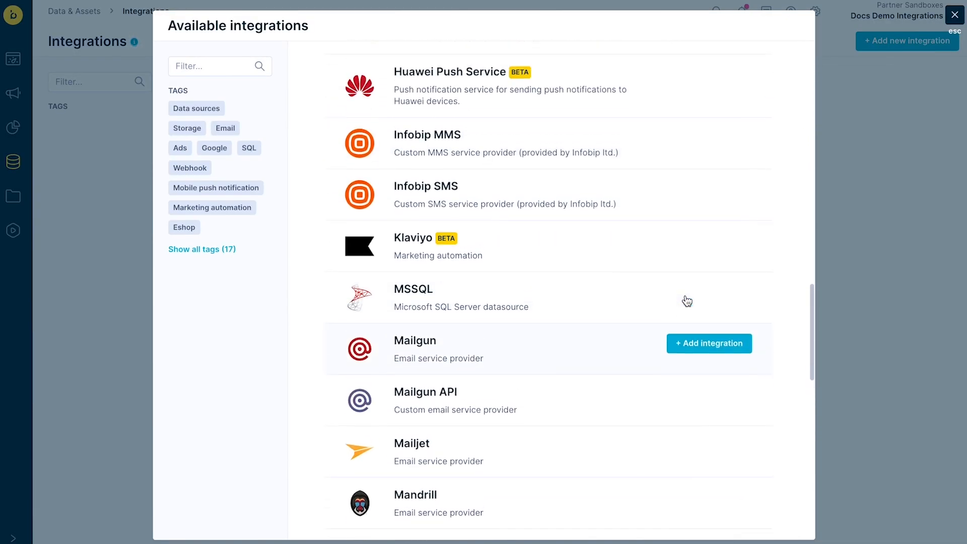
{"action": "left_click", "coordinate": [412, 247]}
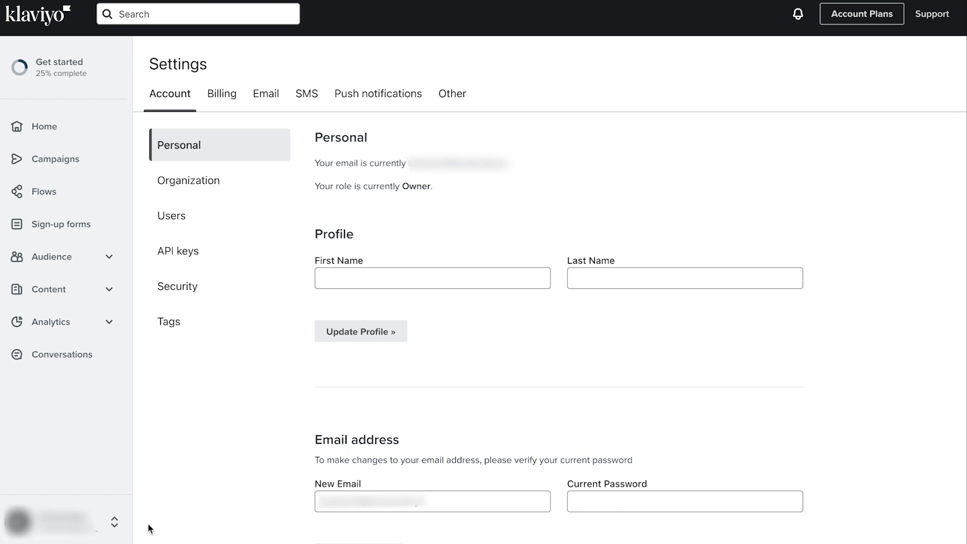
Create a Klaviyo private API key with read access for Events and Metrics.
{"action": "left_click", "coordinate": [115, 523]}
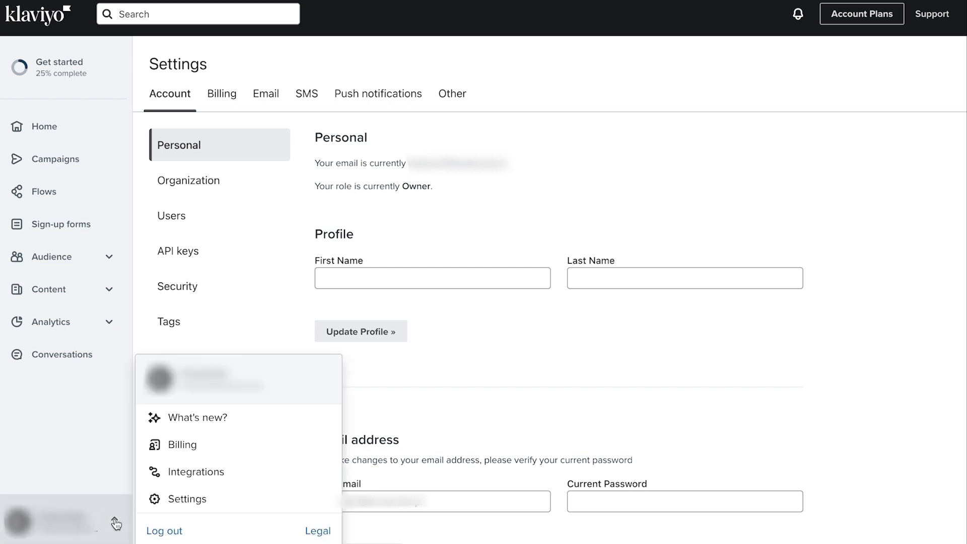
{"action": "left_click", "coordinate": [177, 251]}
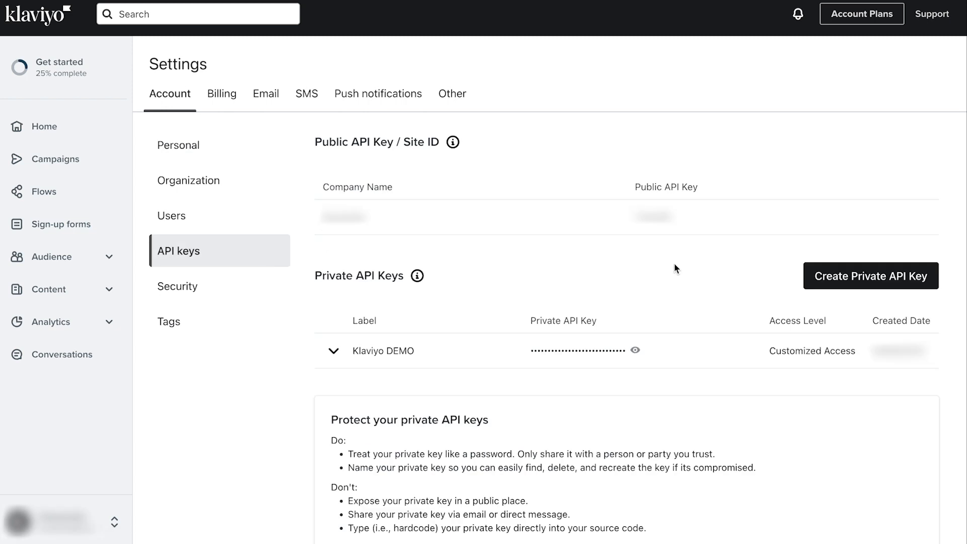
{"action": "left_click", "coordinate": [870, 274]}
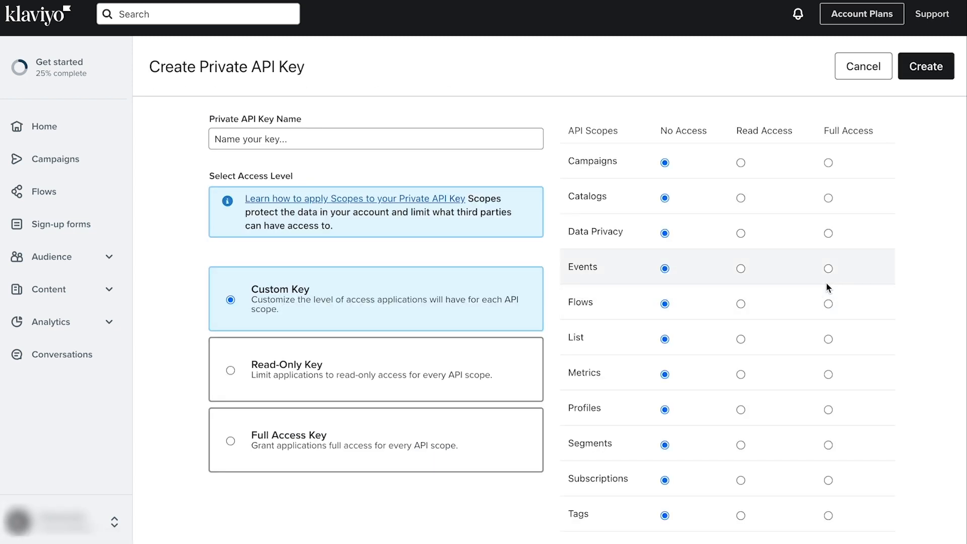
{"action": "left_click", "coordinate": [740, 267]}
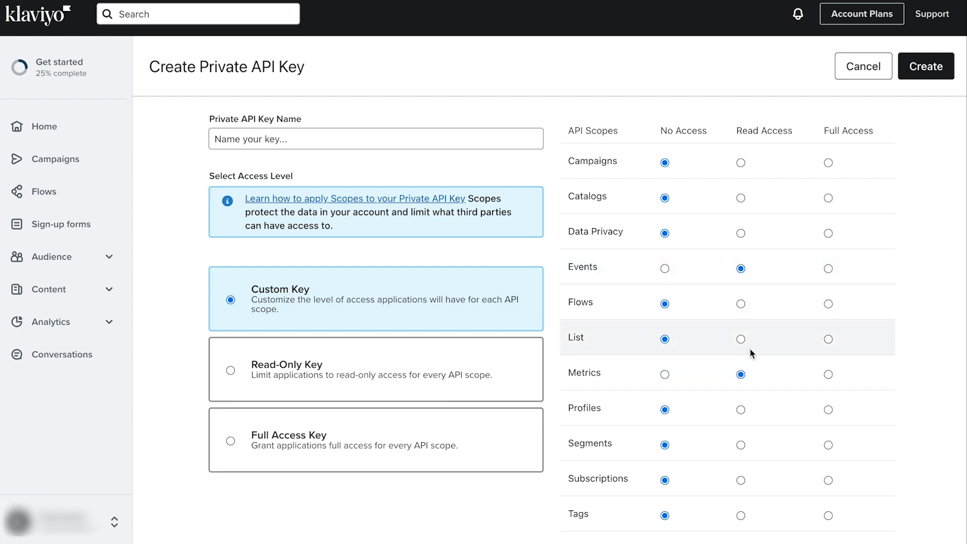
{"action": "left_click", "coordinate": [828, 339]}
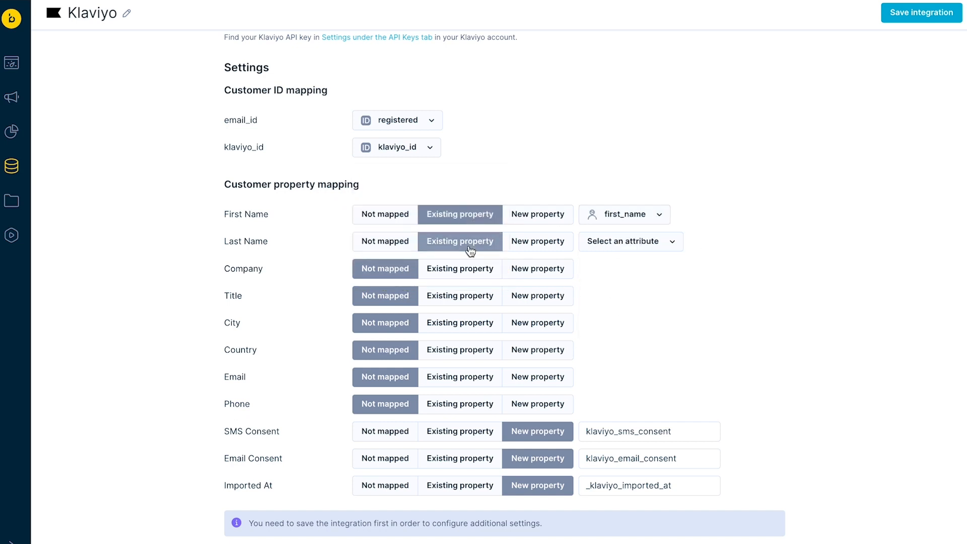
Map Last Name to last_name and Email to the existing email property.
{"action": "left_click", "coordinate": [630, 242]}
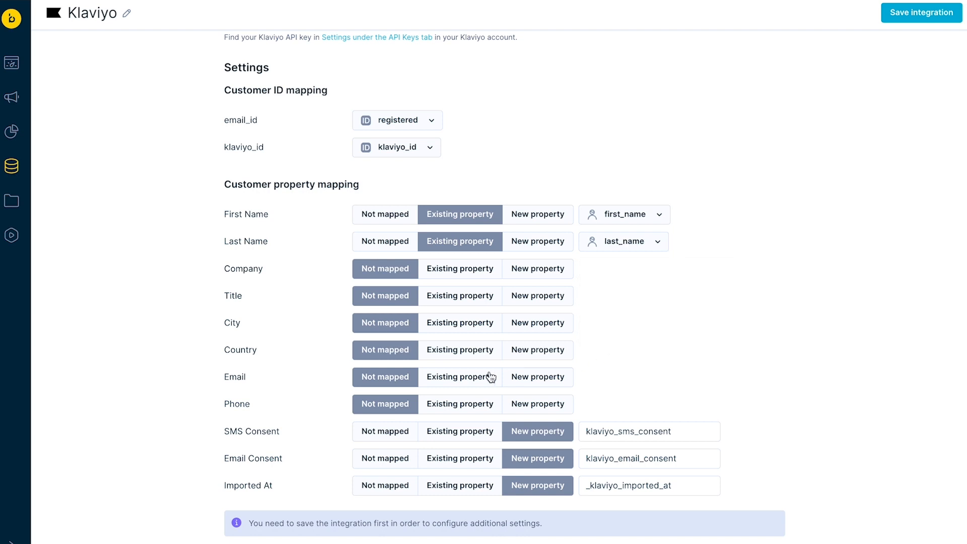
{"action": "left_click", "coordinate": [459, 377]}
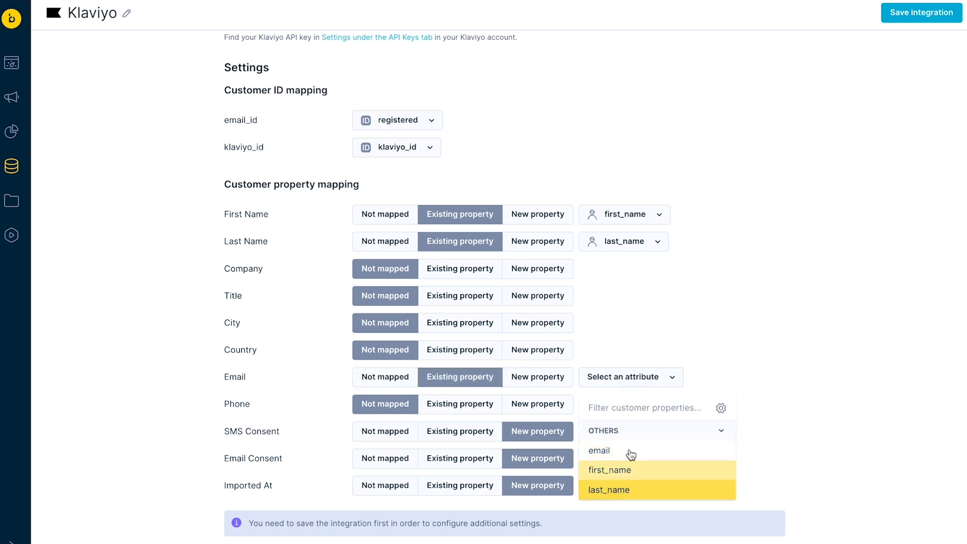
{"action": "left_click", "coordinate": [598, 450]}
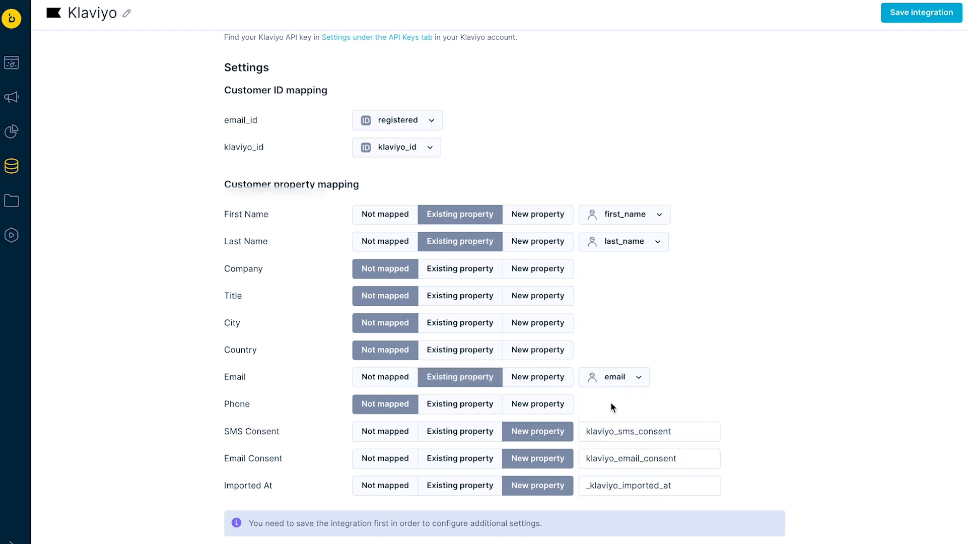
{"action": "mouse_move", "coordinate": [671, 518]}
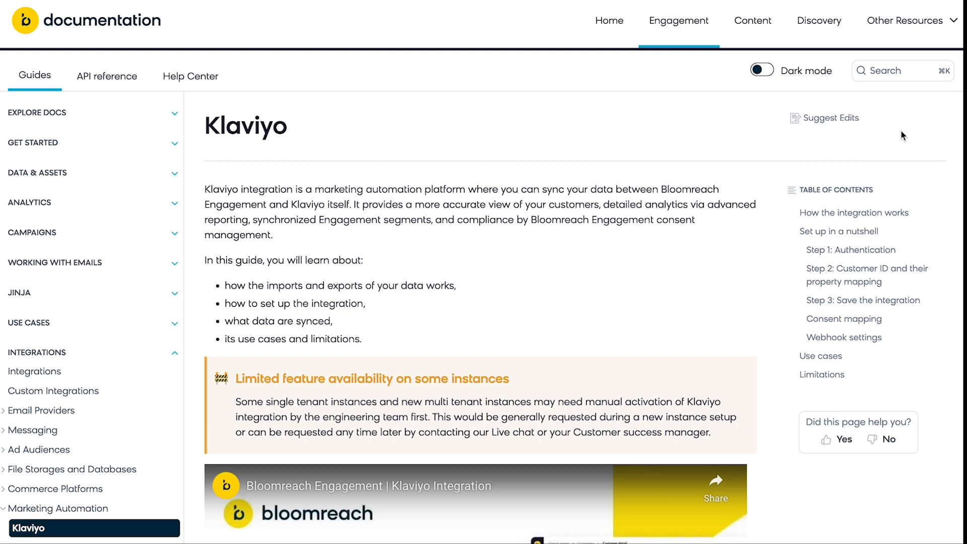
{"action": "scroll", "scroll_direction": "down", "scroll_amount": 3}
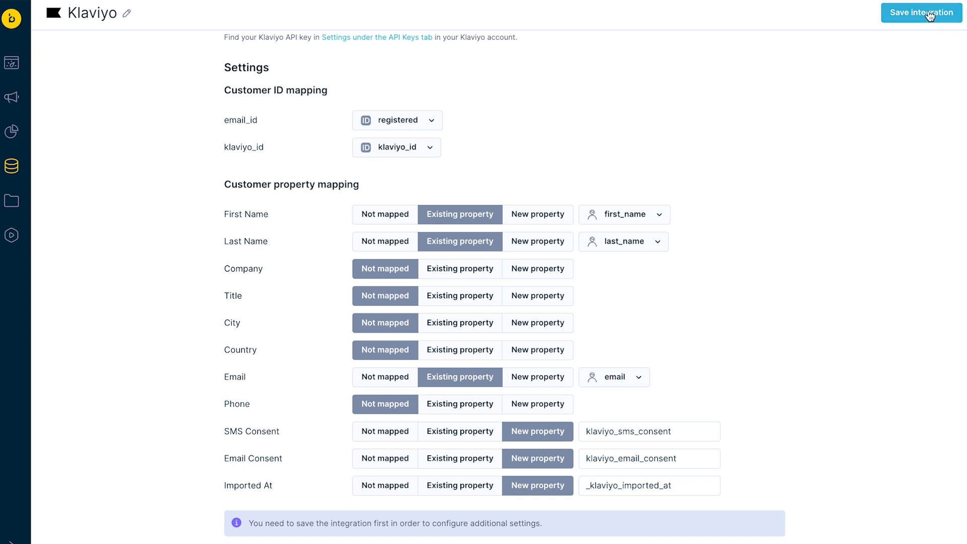
{"action": "mouse_move", "coordinate": [866, 59]}
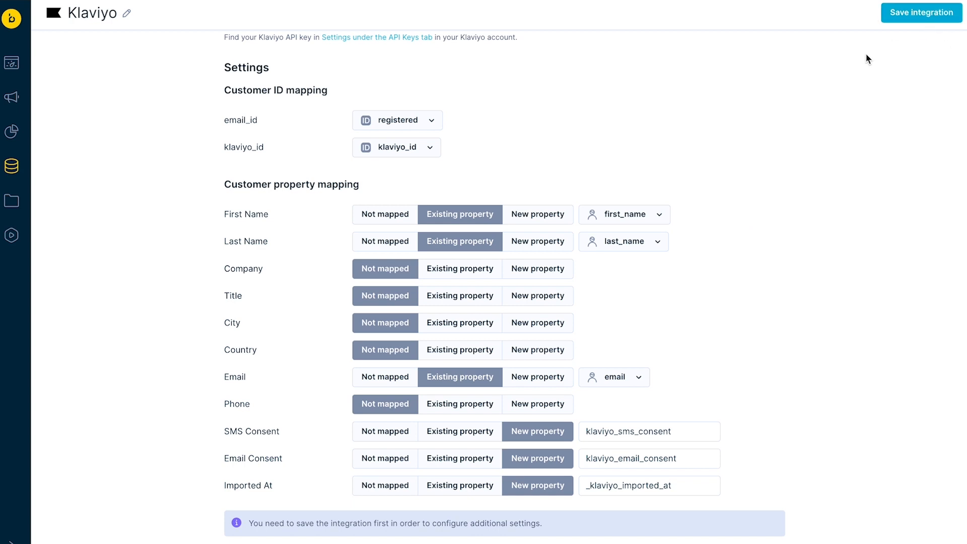
Save the Klaviyo integration with its key and mappings.
{"action": "left_click", "coordinate": [921, 12]}
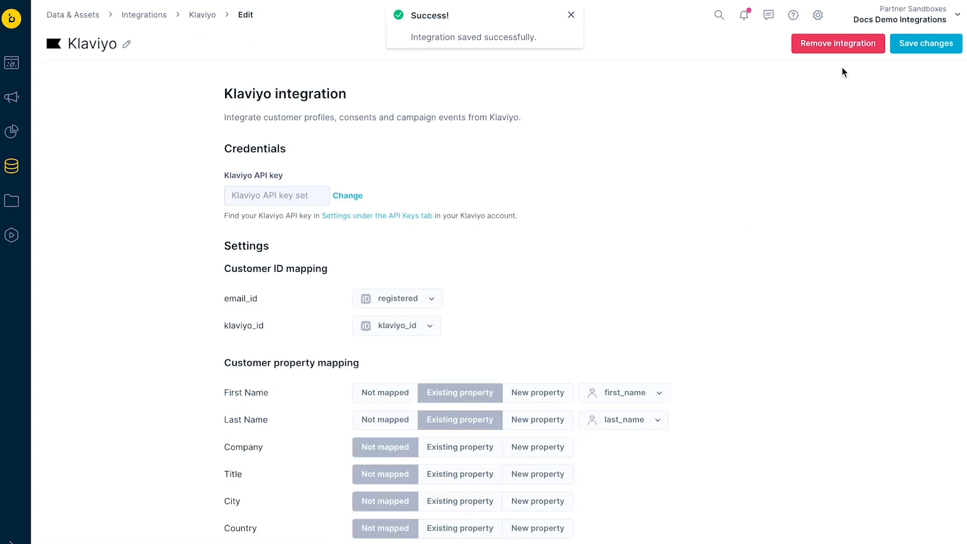